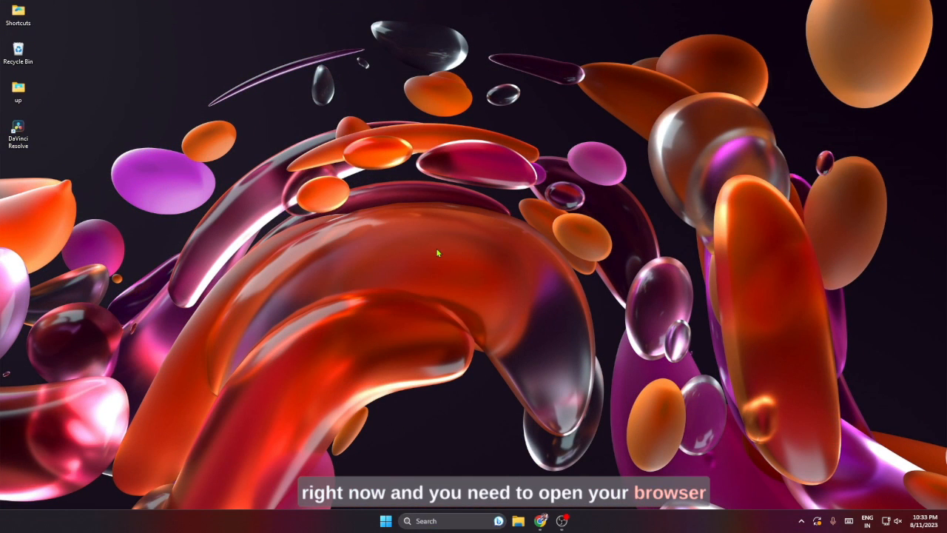
mouse_move(324, 325)
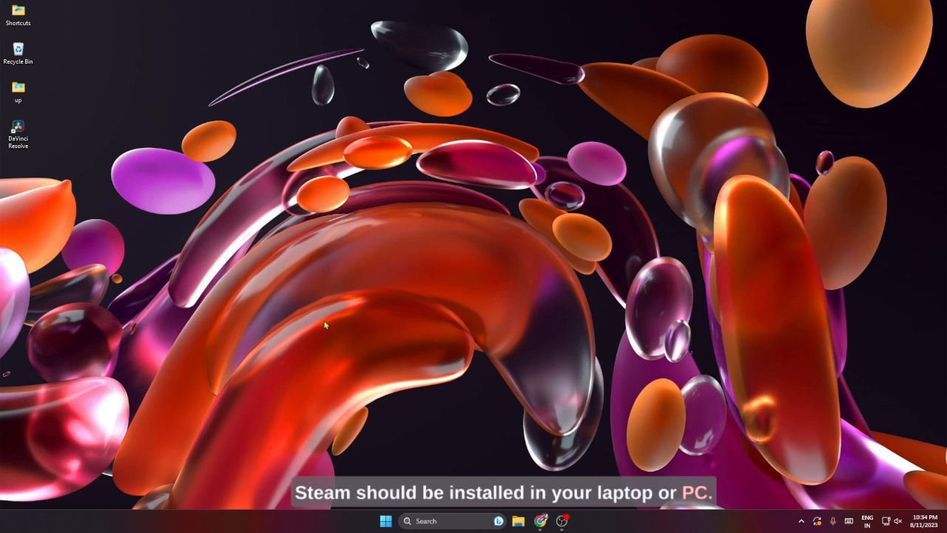
mouse_move(450, 223)
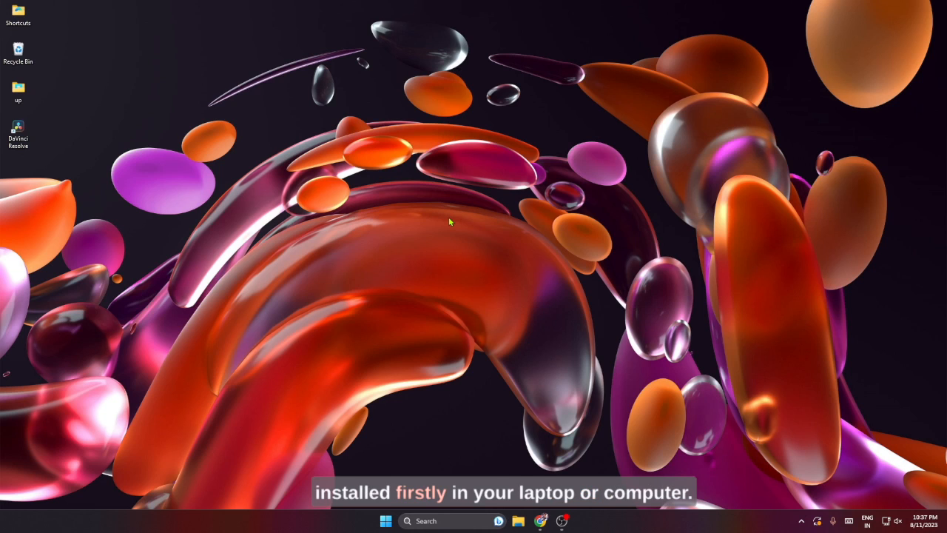
mouse_move(513, 272)
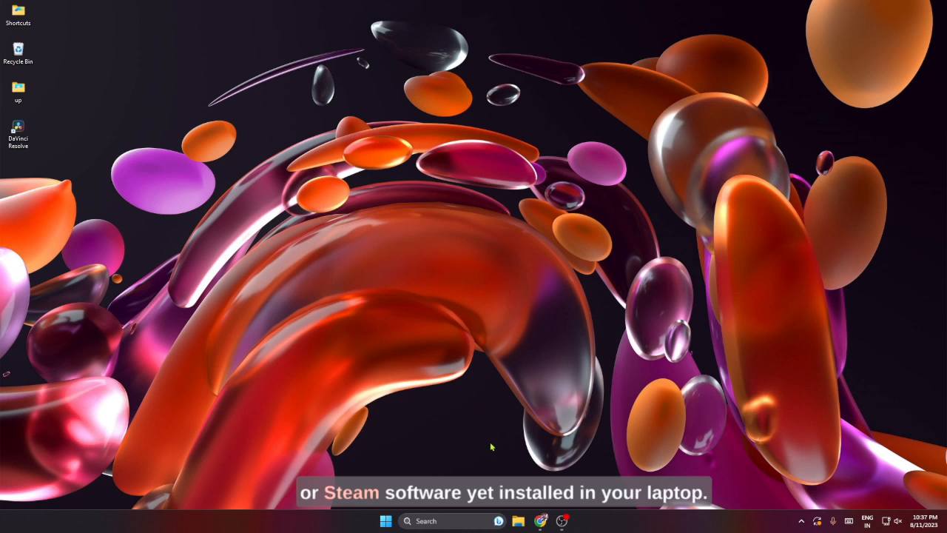
mouse_move(485, 438)
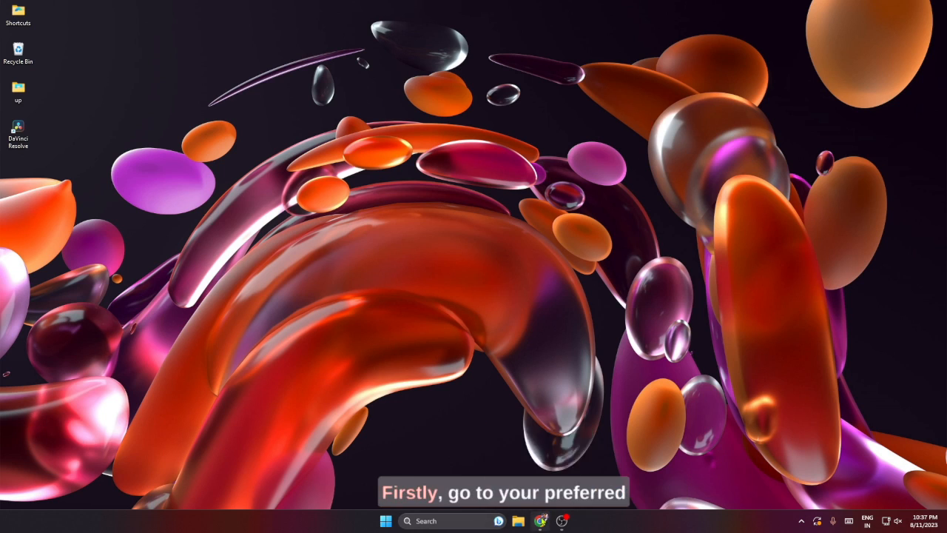
Step: Search the web for 'steam' and land on the Welcome to Steam store homepage, browsing down the page
left_click(518, 521)
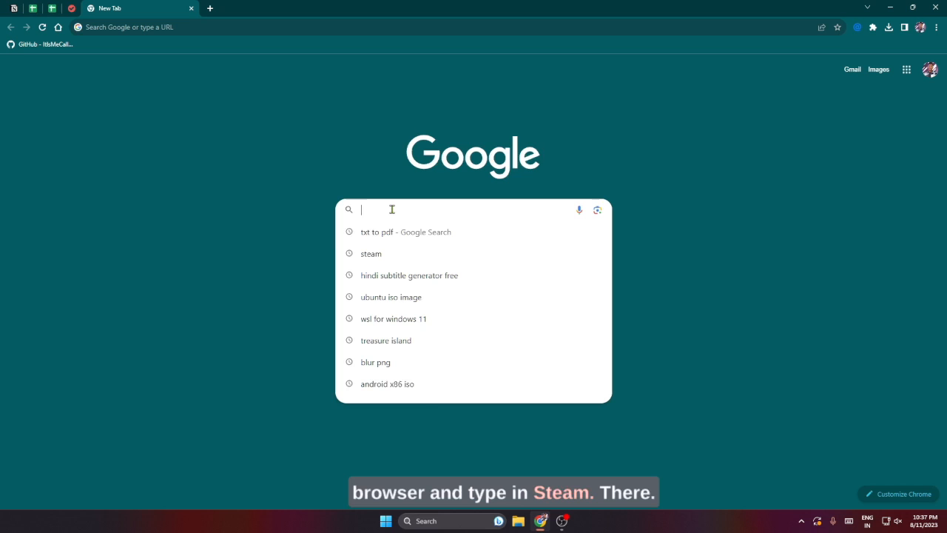
type("steam")
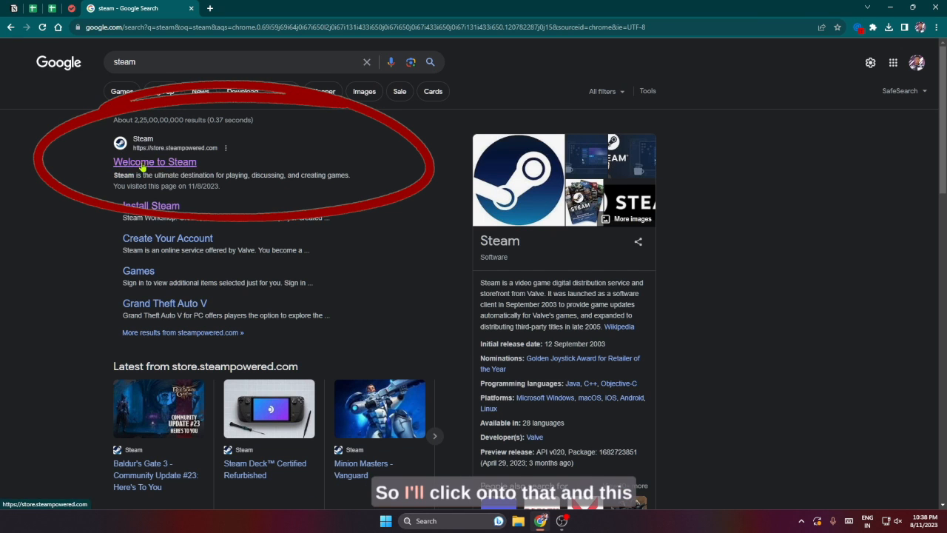
left_click(154, 161)
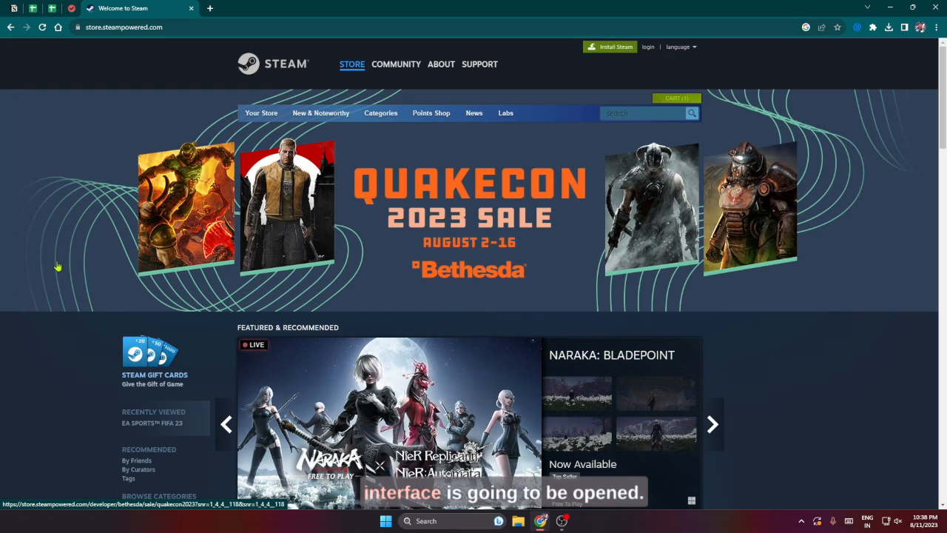
scroll("down", 3)
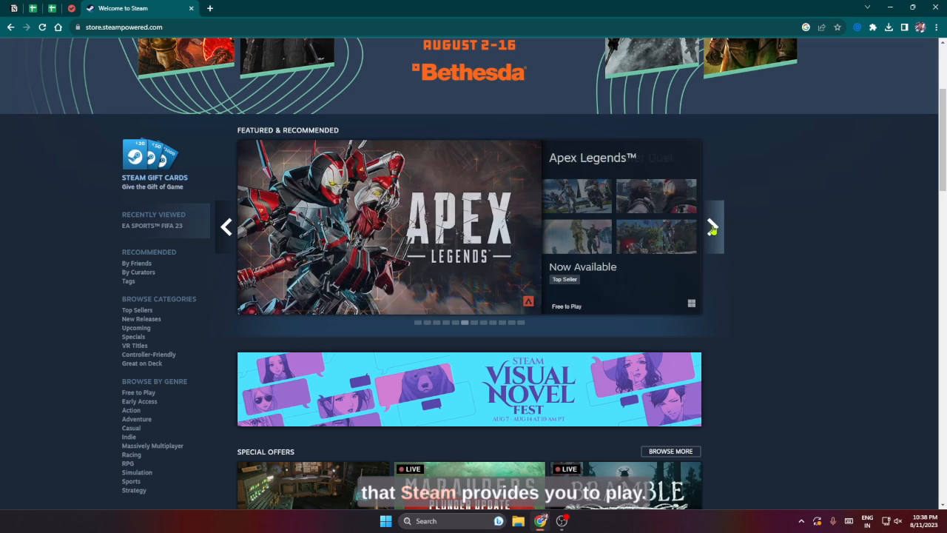
scroll("down", 3)
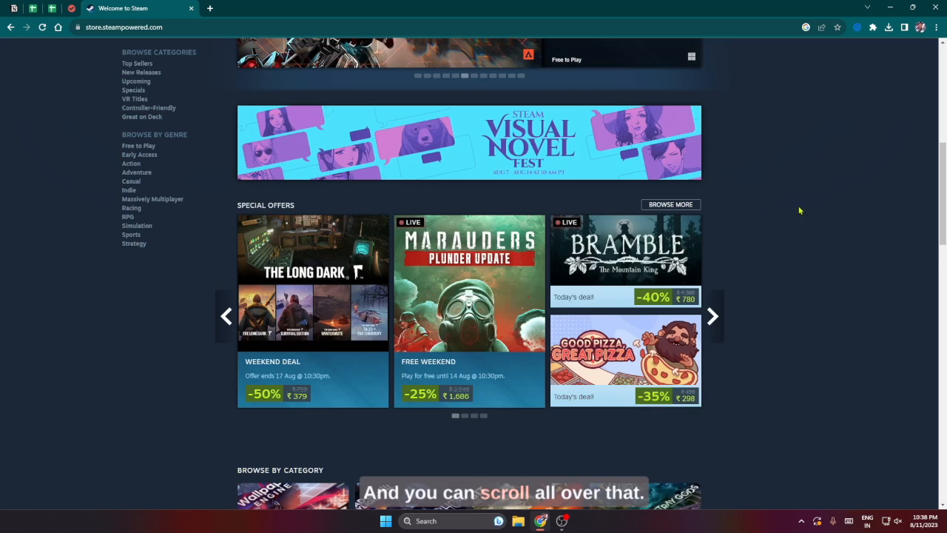
scroll("down", 3)
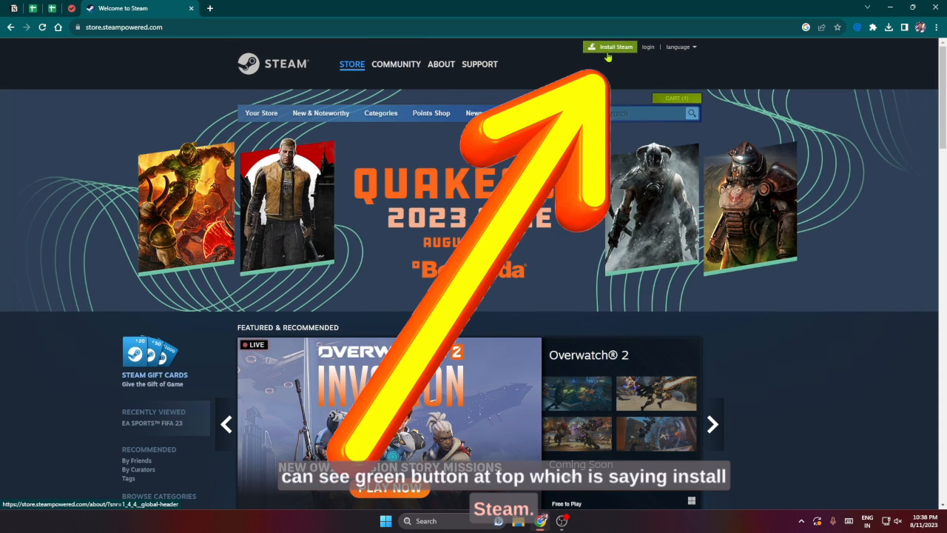
Step: Download Steam for Windows from the About page and run the installer until the account chooser appears
left_click(609, 46)
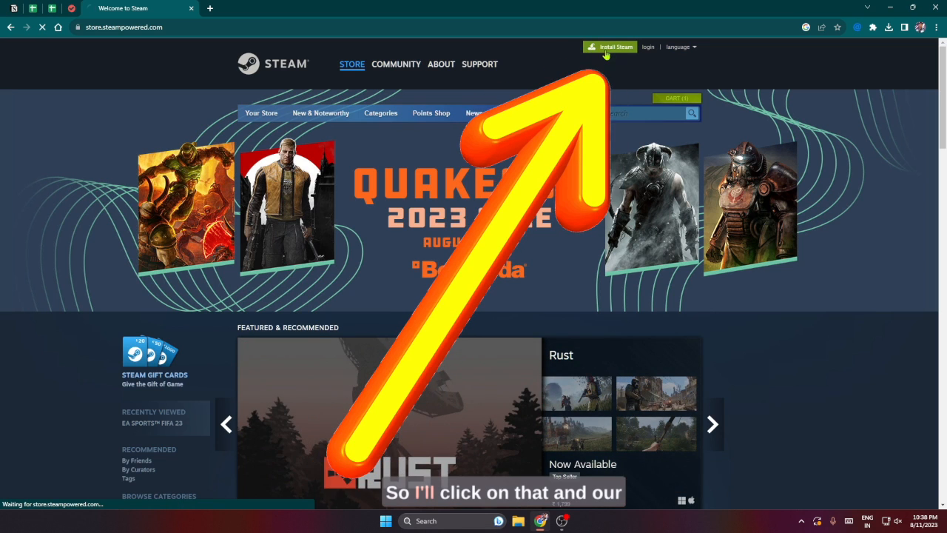
left_click(441, 65)
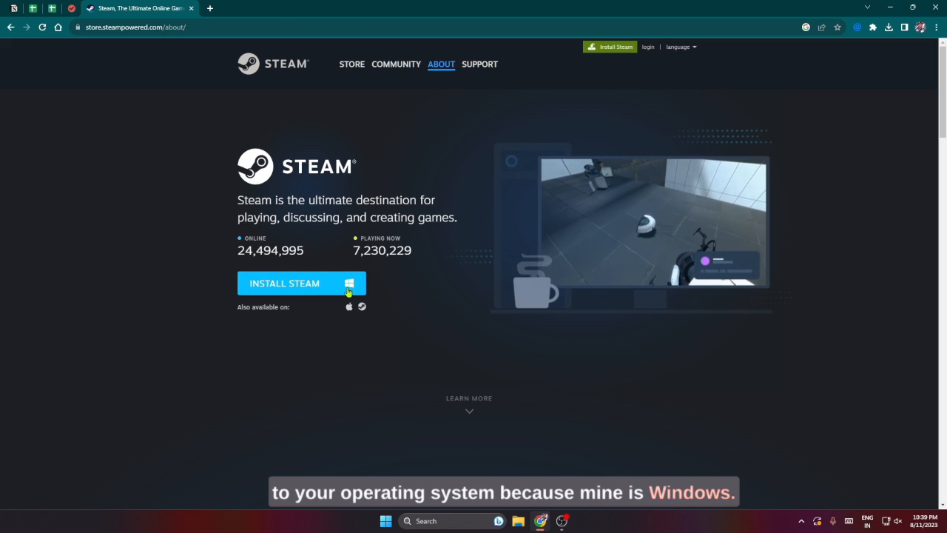
left_click(888, 26)
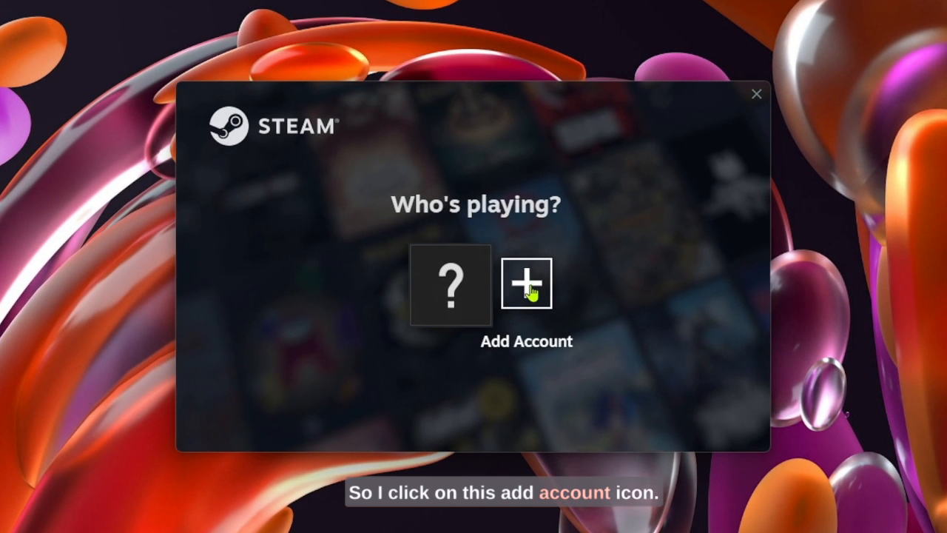
left_click(527, 284)
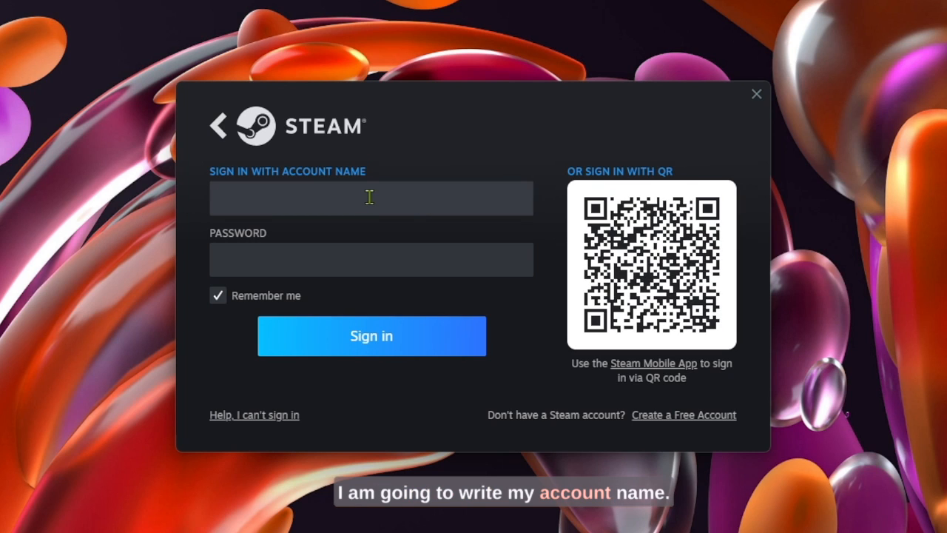
type("screw461")
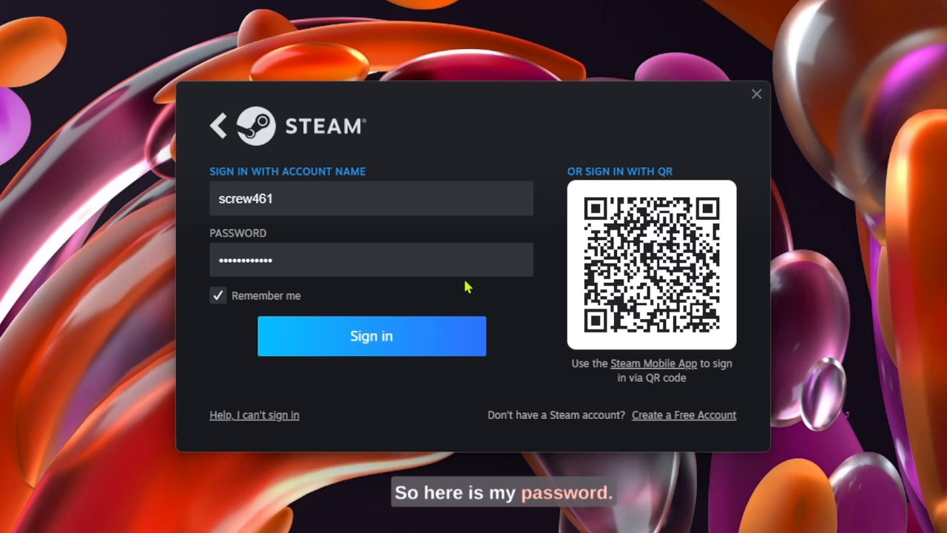
left_click(217, 296)
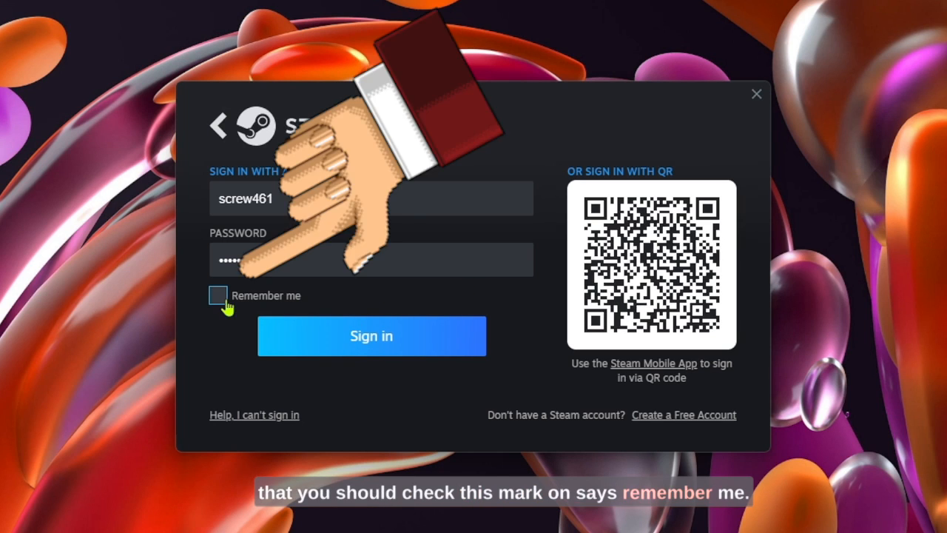
left_click(218, 296)
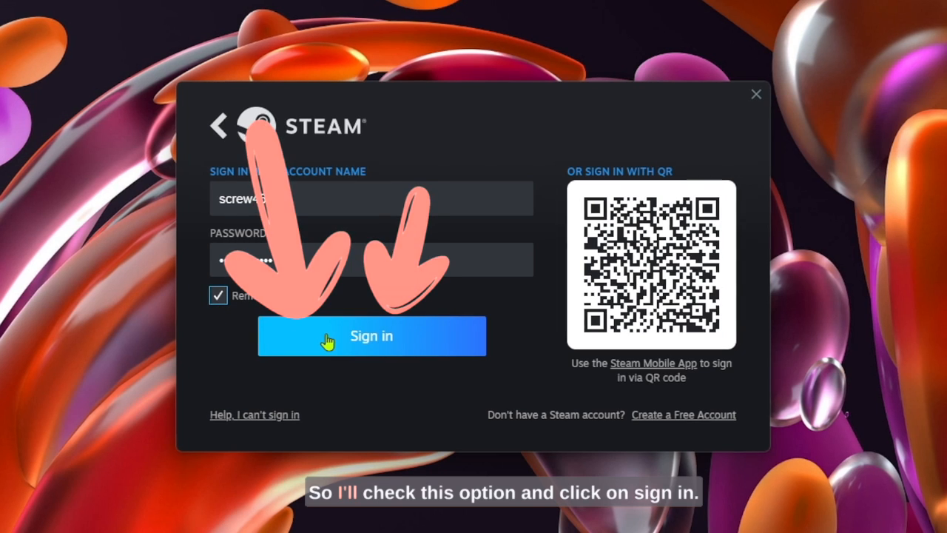
left_click(371, 336)
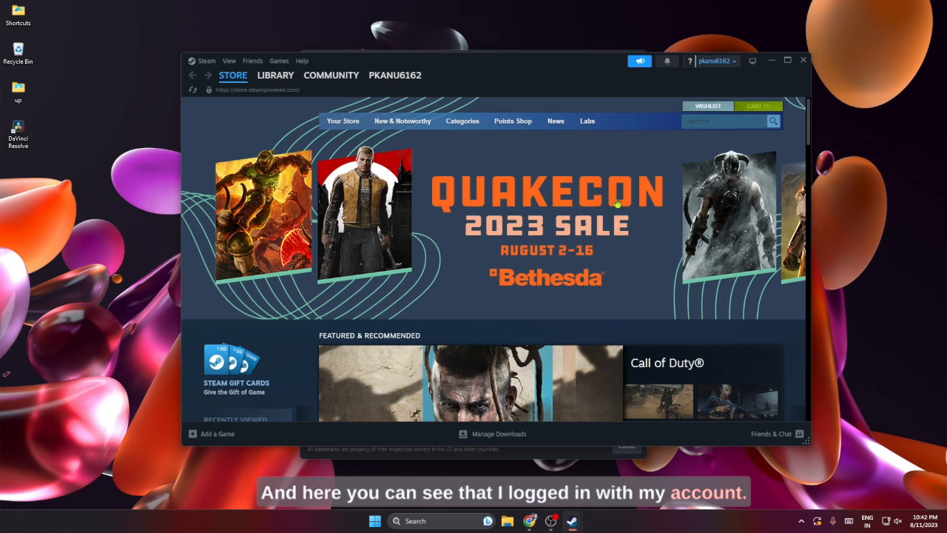
mouse_move(697, 92)
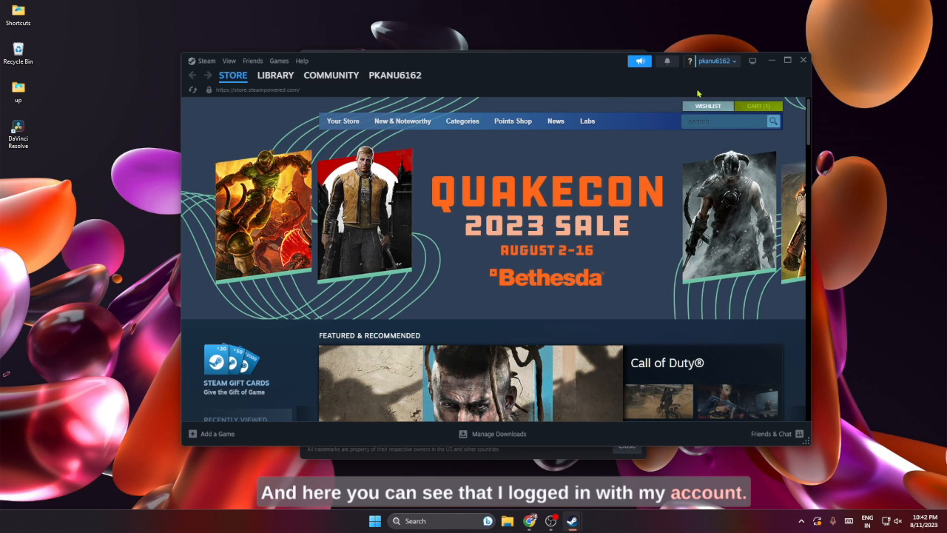
Step: Maximize the Steam client window so the Store page fills the screen
scroll("down", 3)
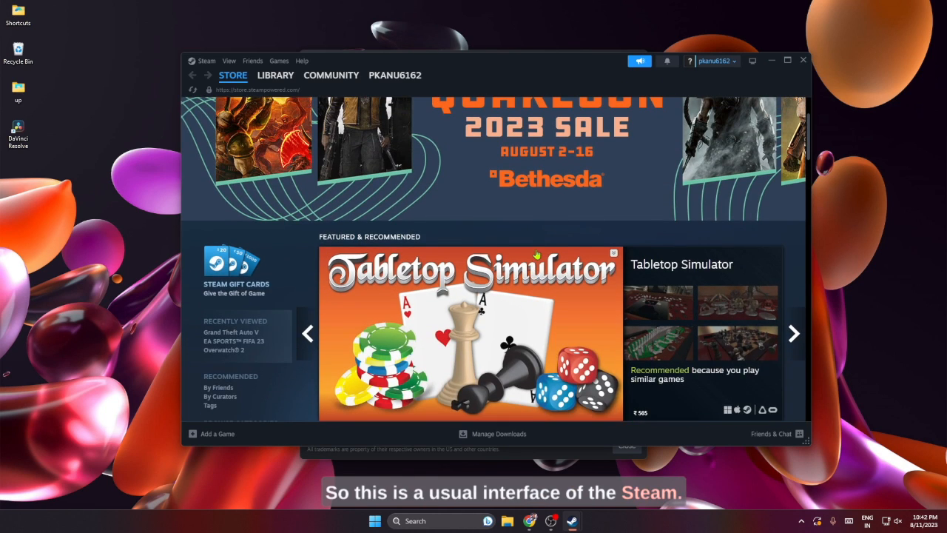
scroll("down", 3)
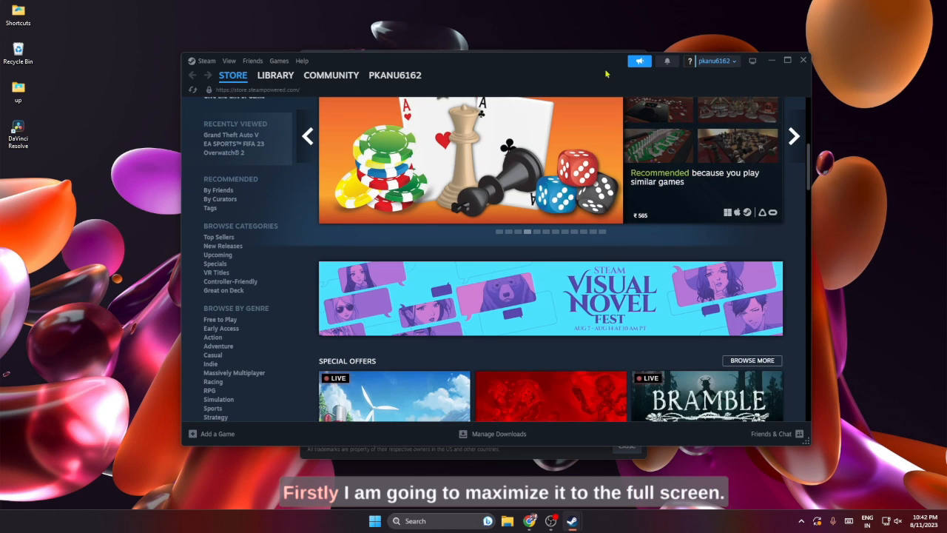
left_click(788, 59)
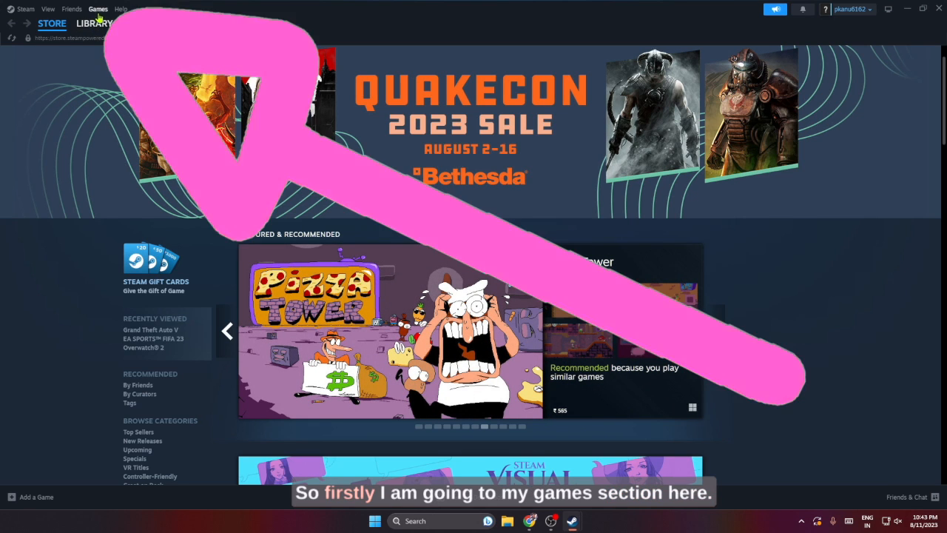
Step: From Games > View Games Library, launch Counter-Strike: Global Offensive once and stop it after updating
left_click(98, 9)
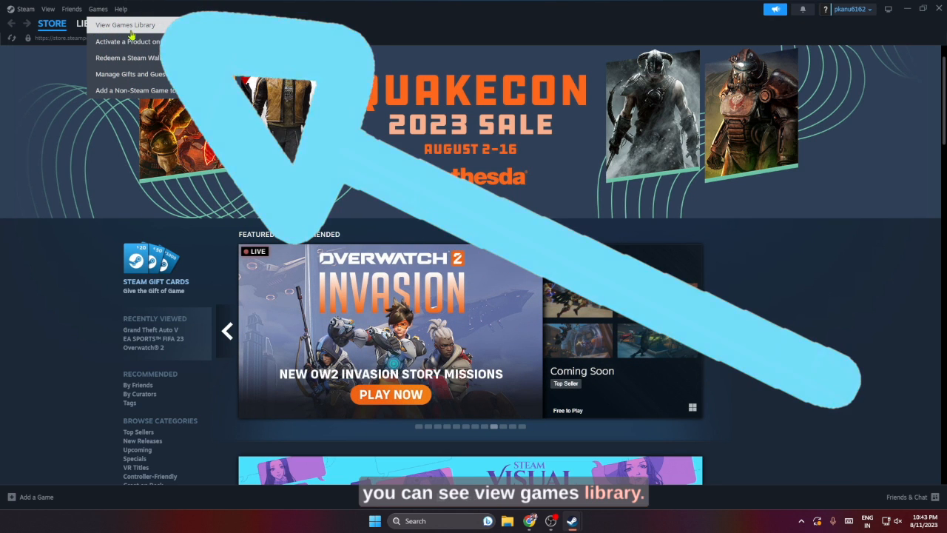
left_click(124, 24)
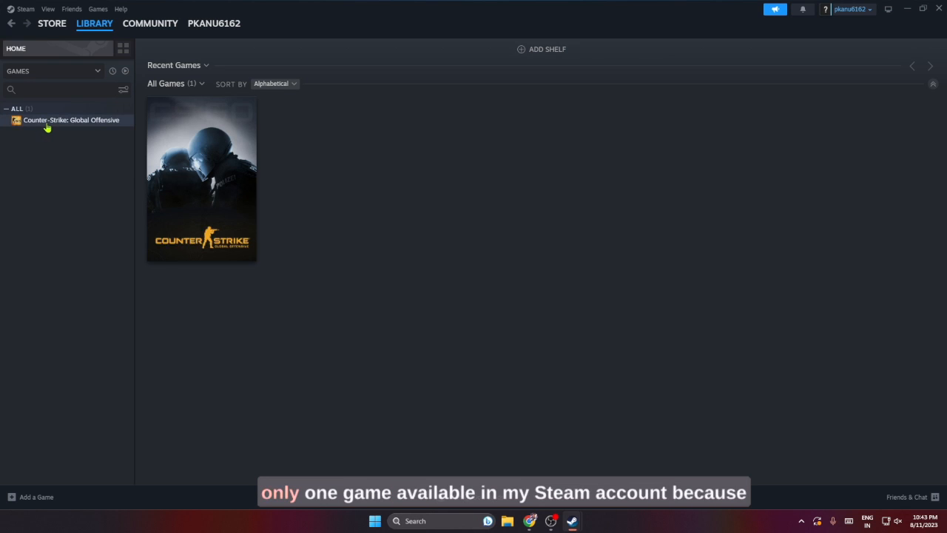
left_click(71, 118)
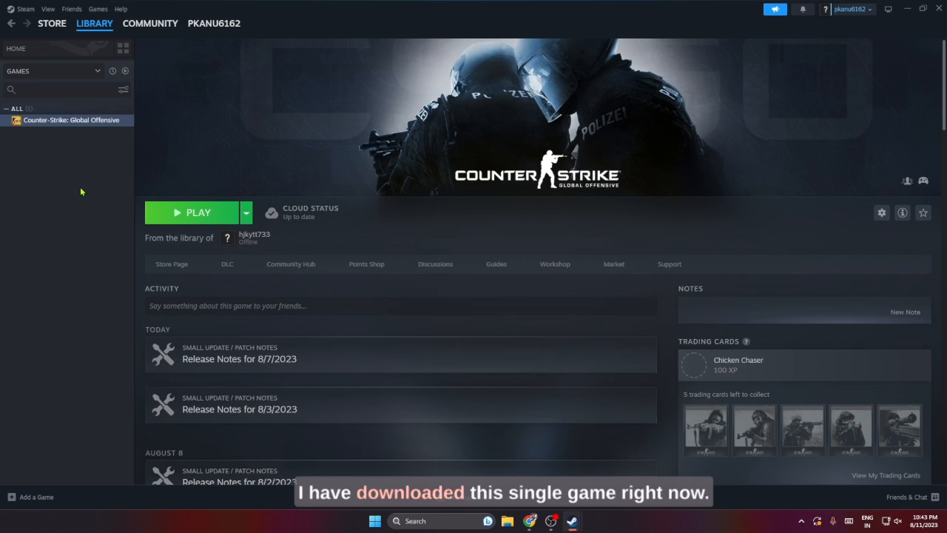
mouse_move(207, 228)
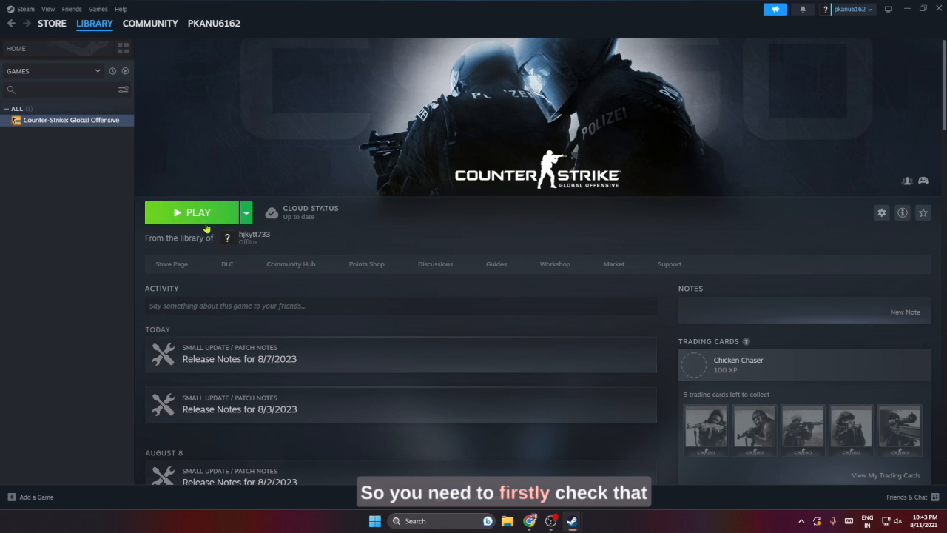
mouse_move(322, 248)
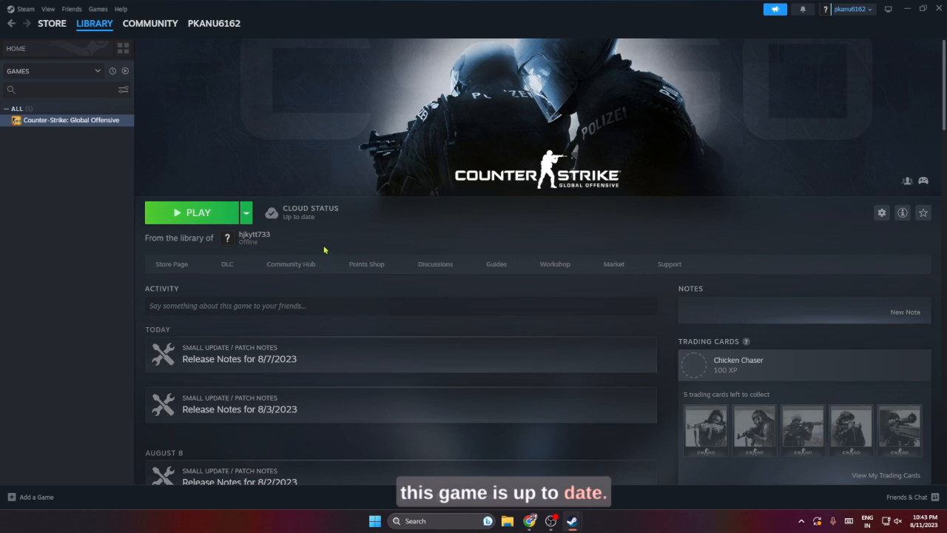
mouse_move(299, 215)
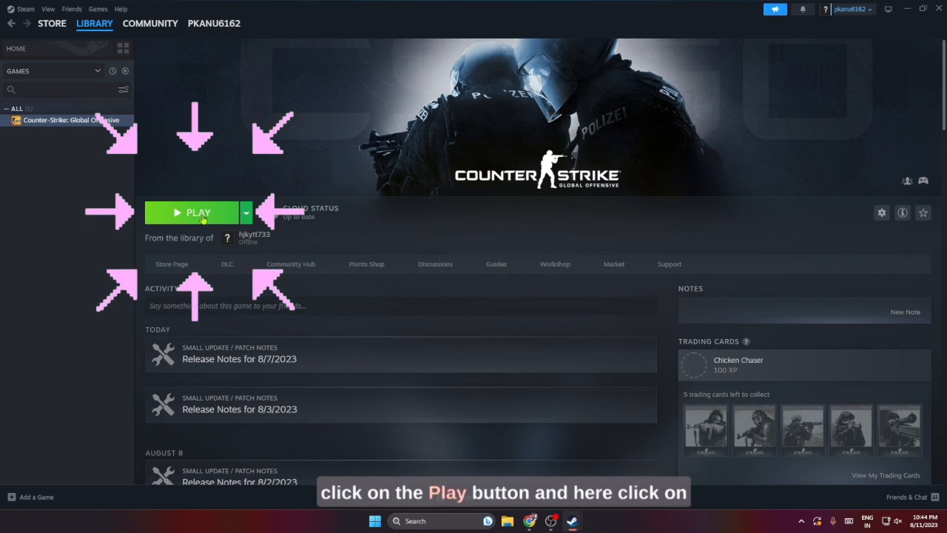
left_click(198, 213)
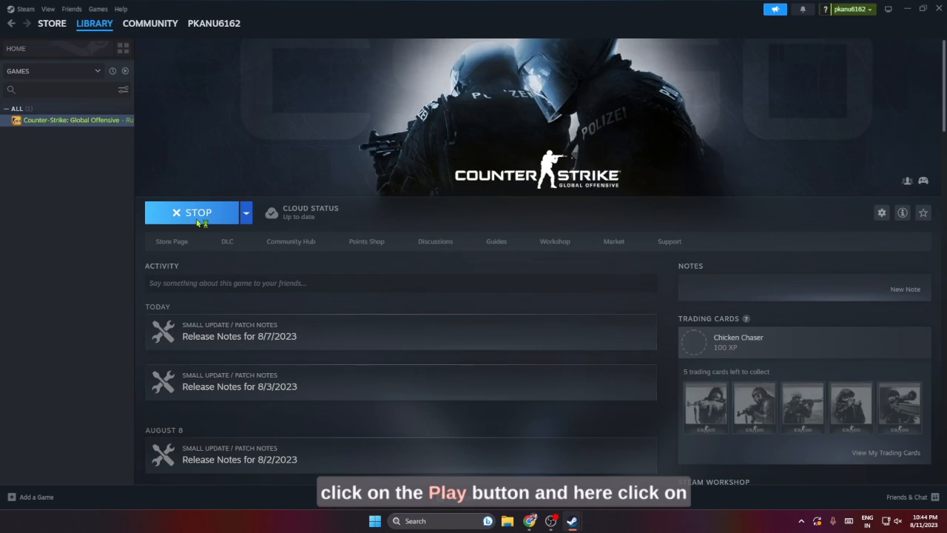
left_click(193, 213)
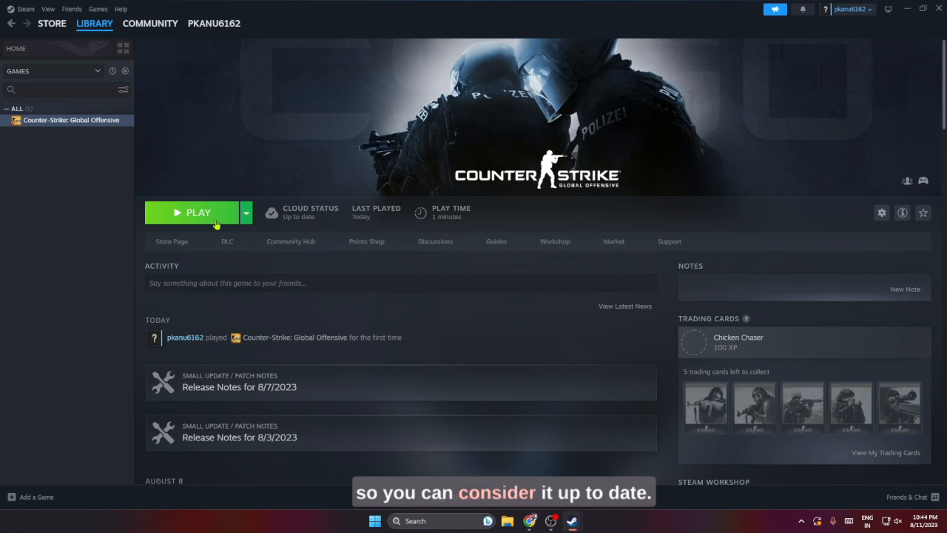
mouse_move(272, 213)
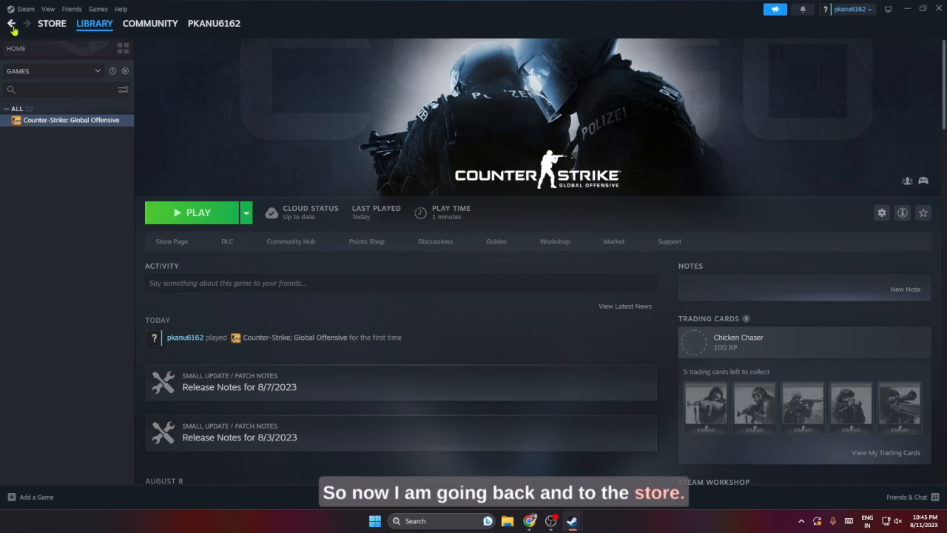
Step: Use Steam > Go Offline from the Store tab to put the client in offline mode
left_click(50, 24)
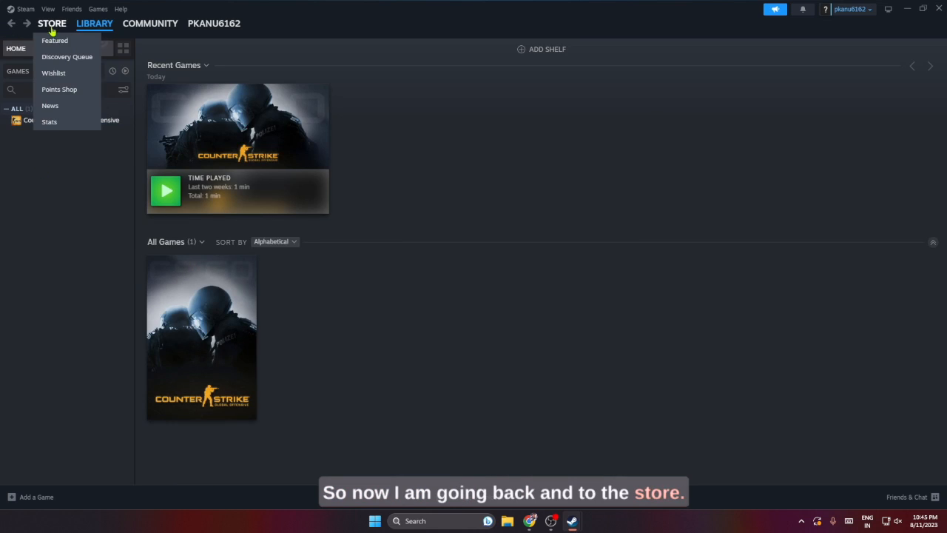
left_click(50, 23)
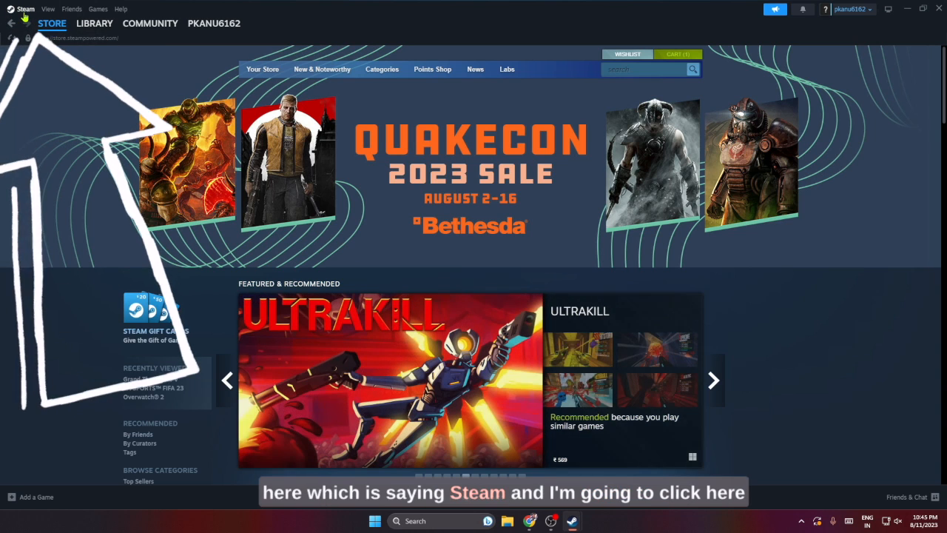
left_click(26, 9)
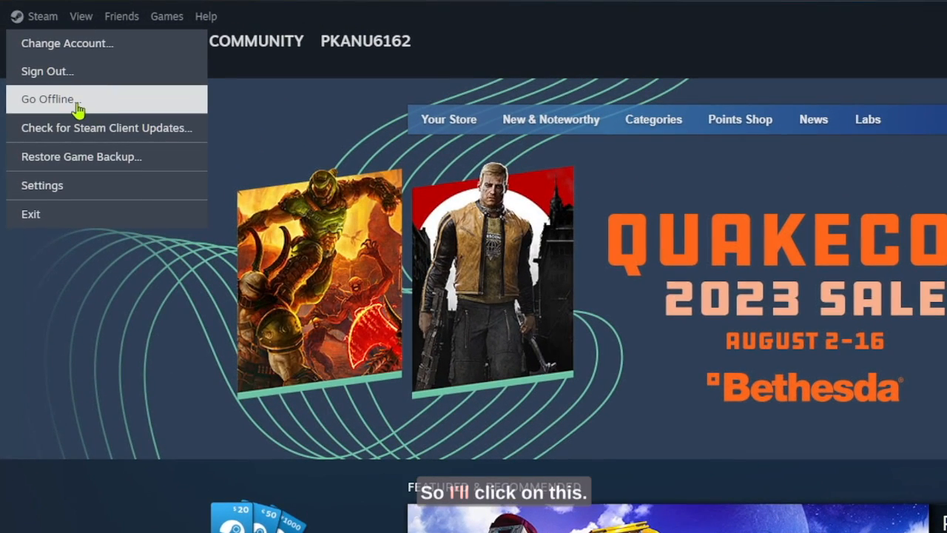
left_click(48, 98)
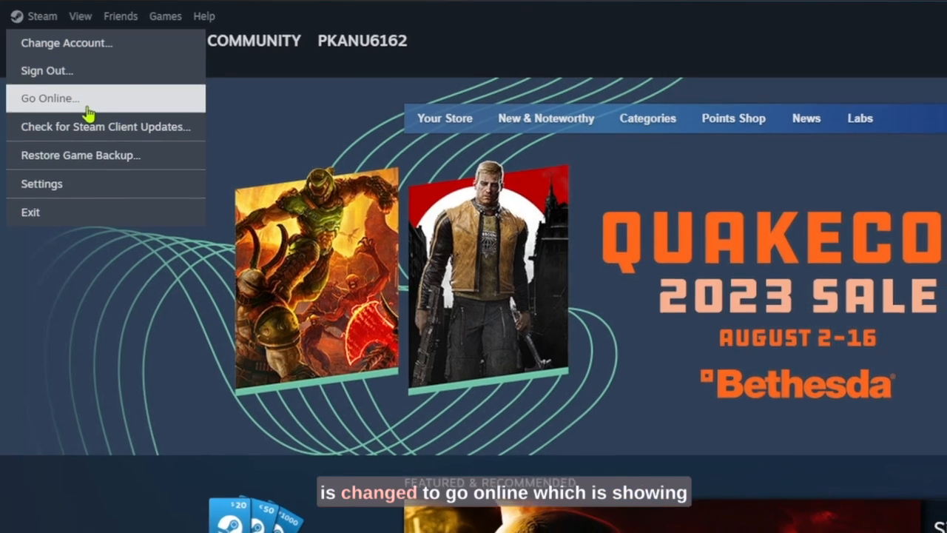
left_click(50, 97)
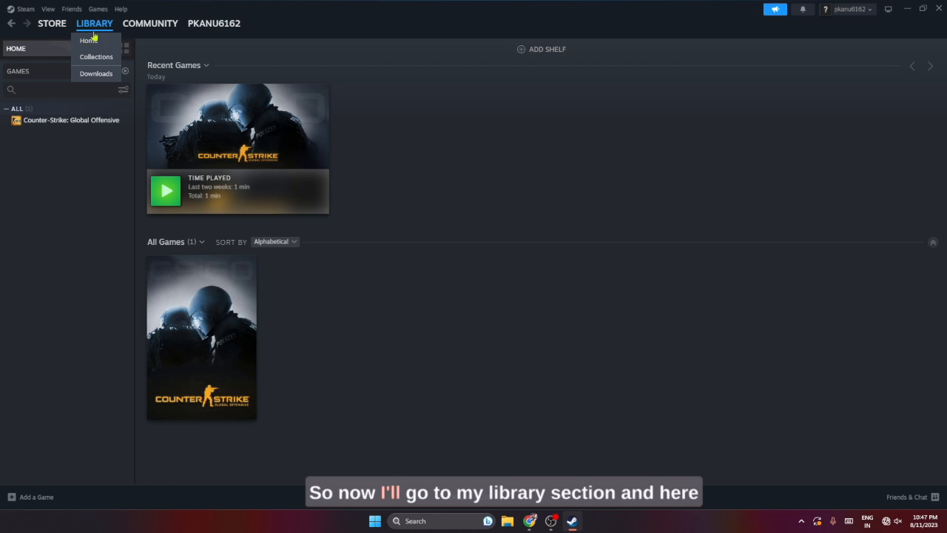
Step: Select Counter-Strike: Global Offensive in the Library, showing its offline-mode notice
left_click(71, 118)
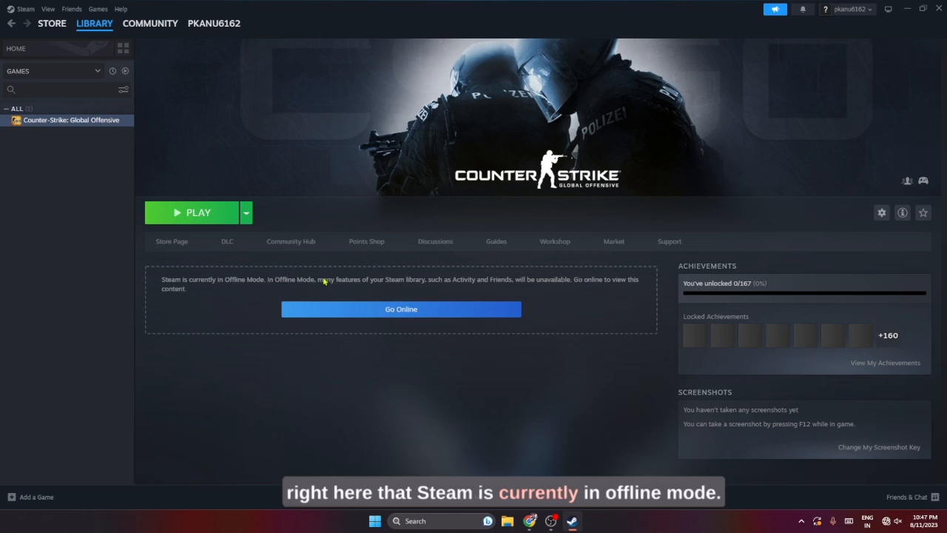
mouse_move(370, 287)
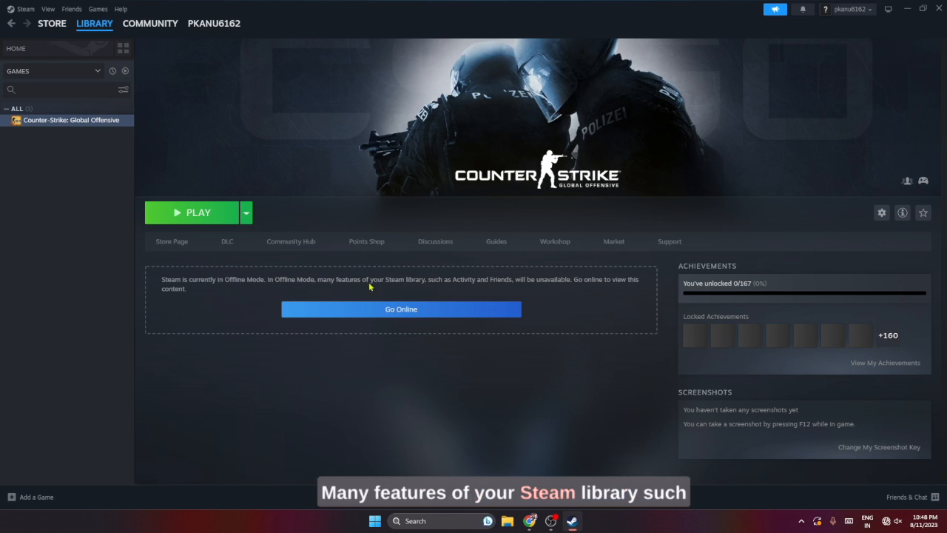
mouse_move(478, 292)
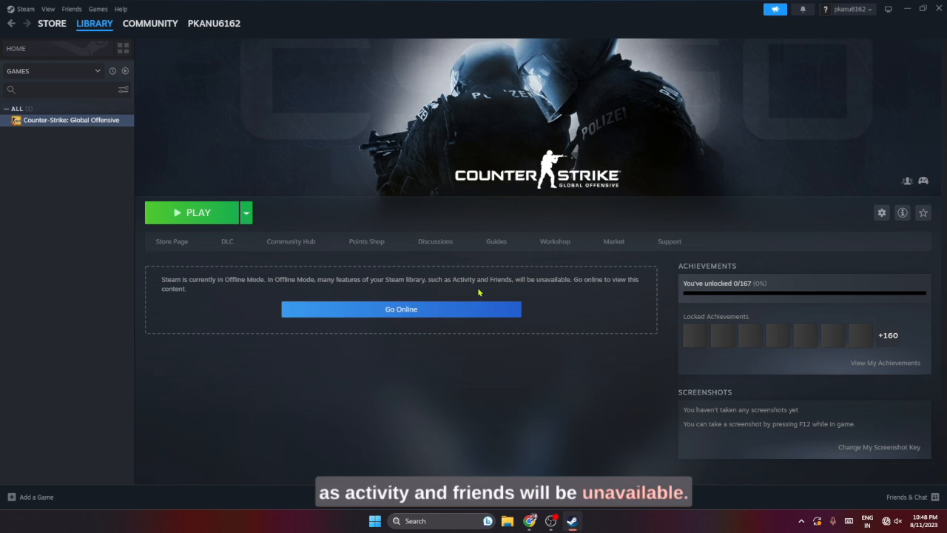
mouse_move(598, 308)
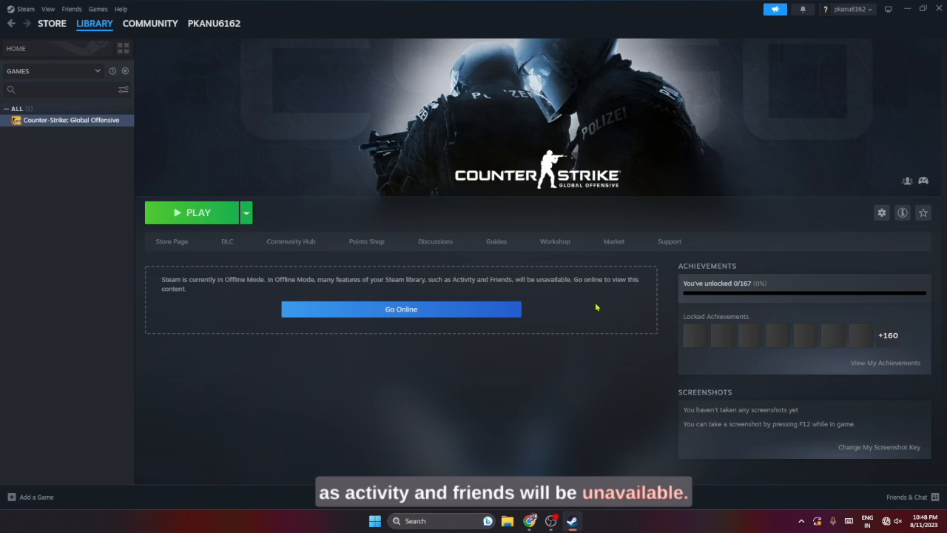
mouse_move(388, 339)
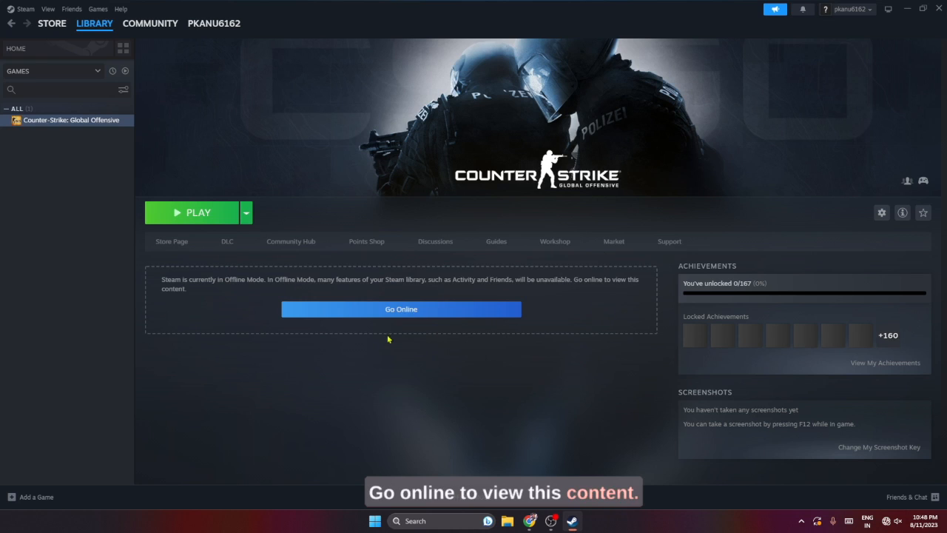
mouse_move(97, 197)
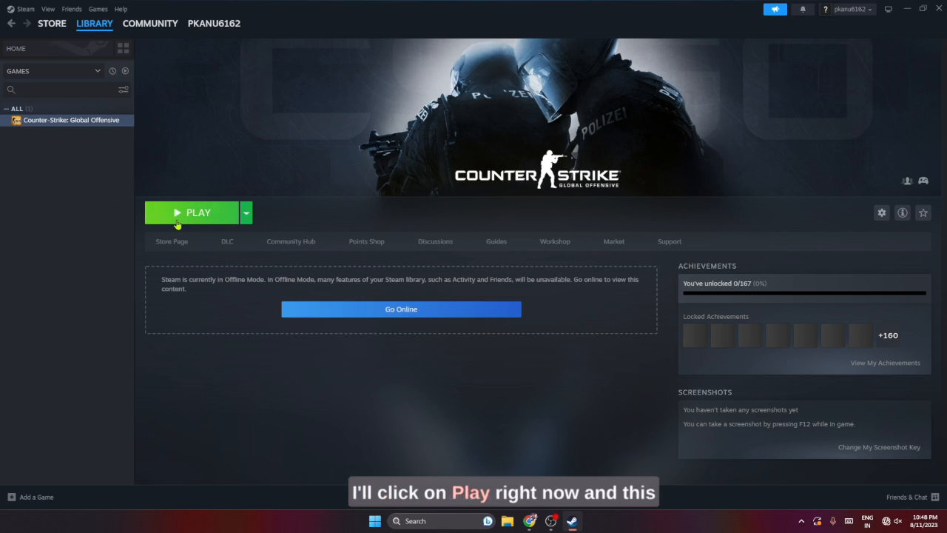
Step: Launch Counter-Strike: Global Offensive offline to its Play menu, then bring up the Start menu
left_click(192, 213)
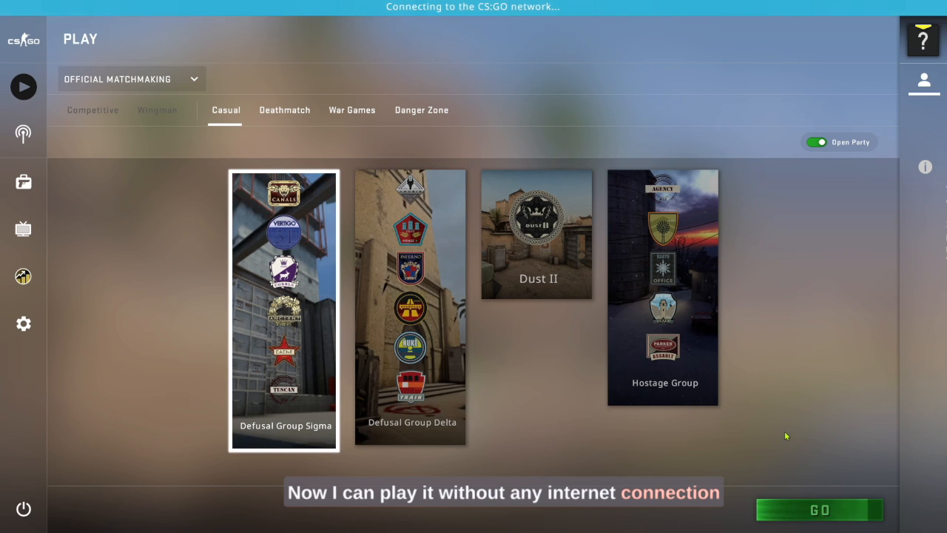
left_click(352, 521)
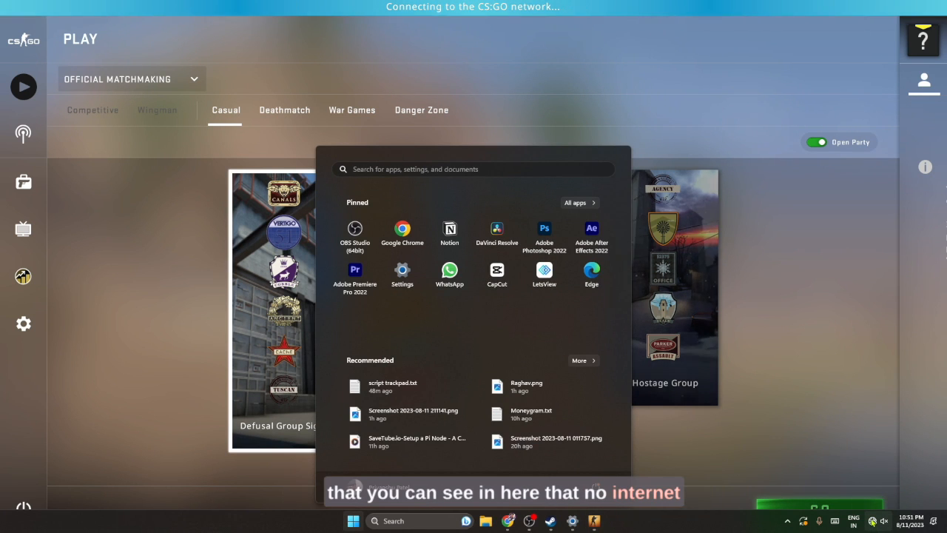